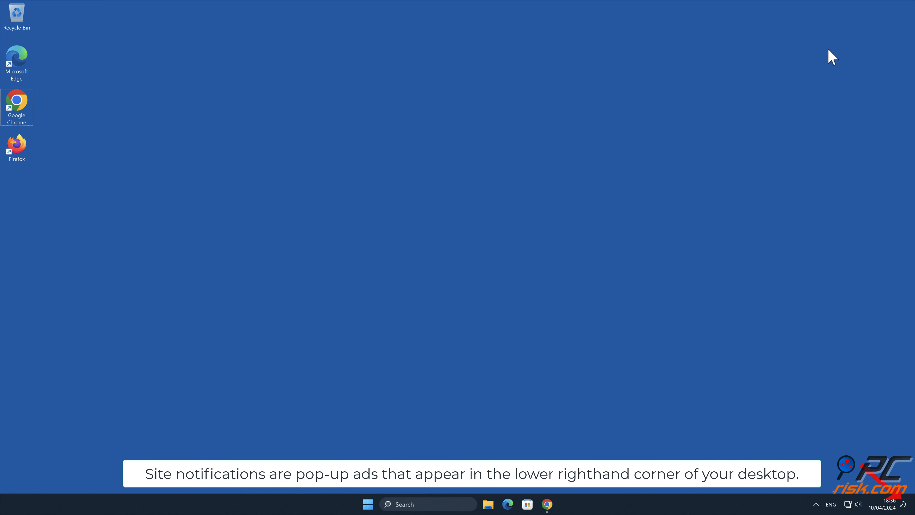
{"action": "mouse_move", "coordinate": [603, 402]}
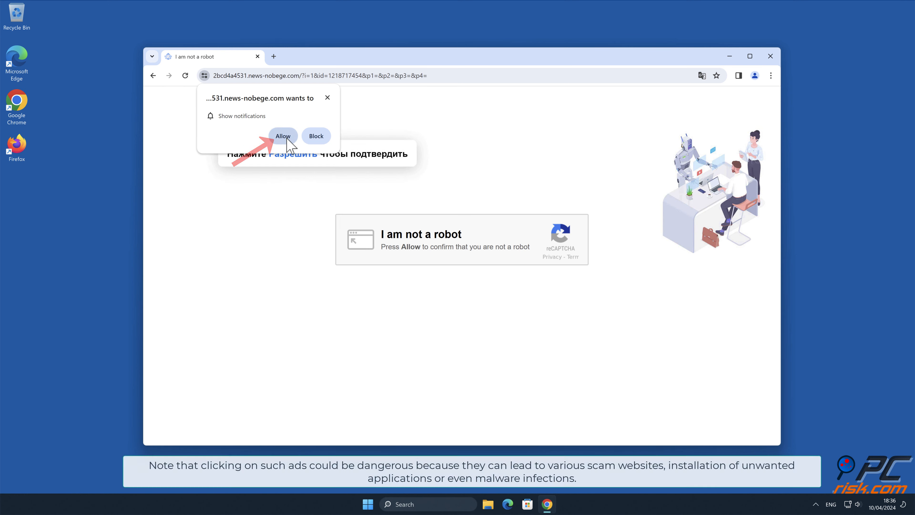
Step: Allow news-nobege.com to show notifications from its permission prompt
{"action": "left_click", "coordinate": [284, 135]}
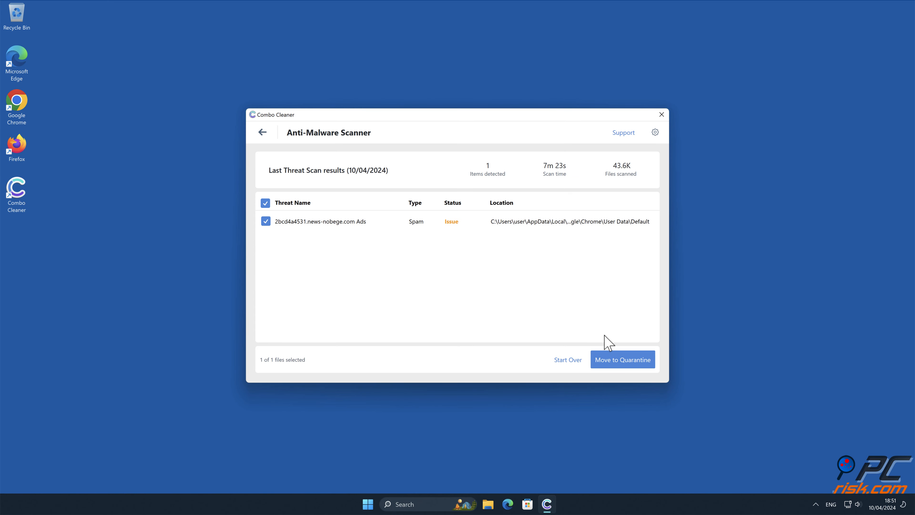
Step: Move the detected news-nobege.com ads threat to quarantine and dismiss the Malware Scan Summary
{"action": "left_click", "coordinate": [622, 359]}
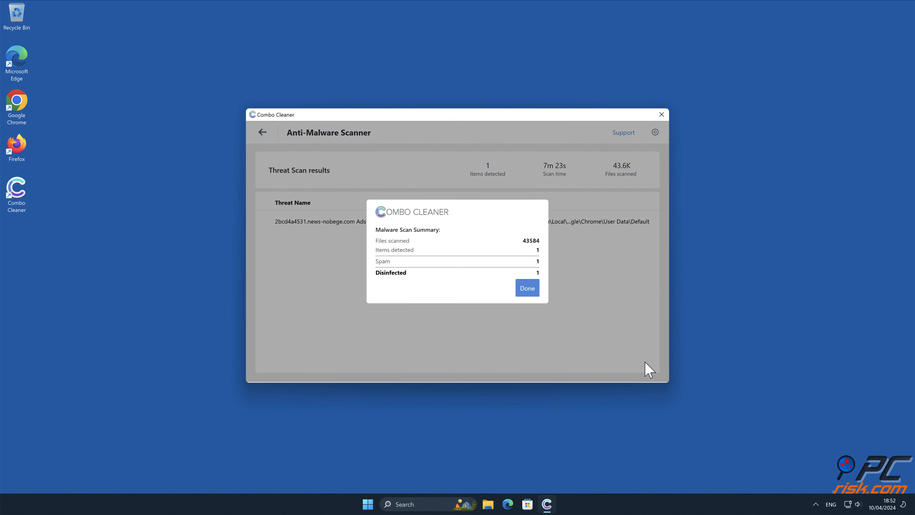
{"action": "left_click", "coordinate": [526, 288]}
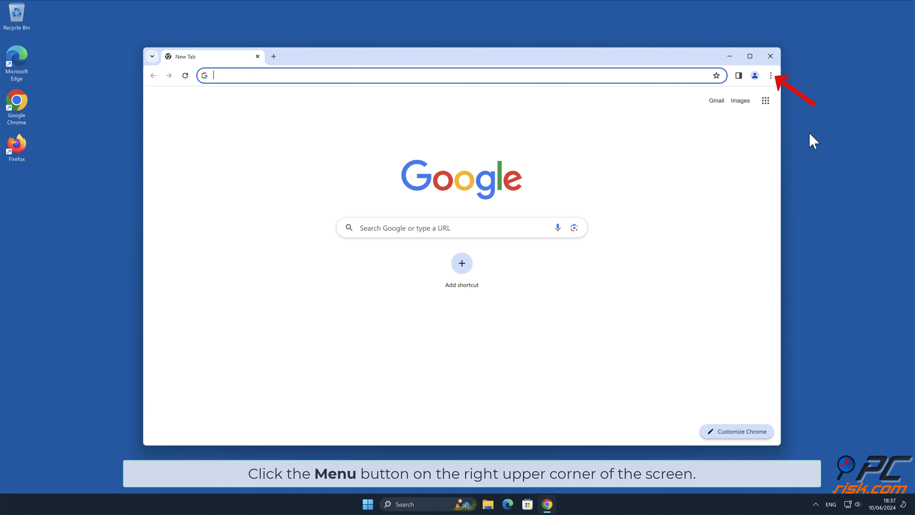
Step: Reach Chrome's Privacy and security site settings for notifications
{"action": "left_click", "coordinate": [770, 75]}
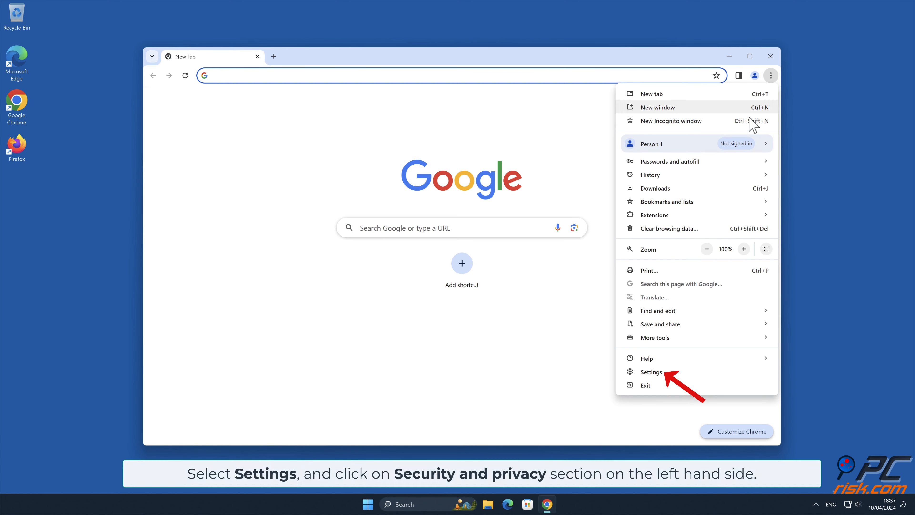
{"action": "left_click", "coordinate": [651, 372]}
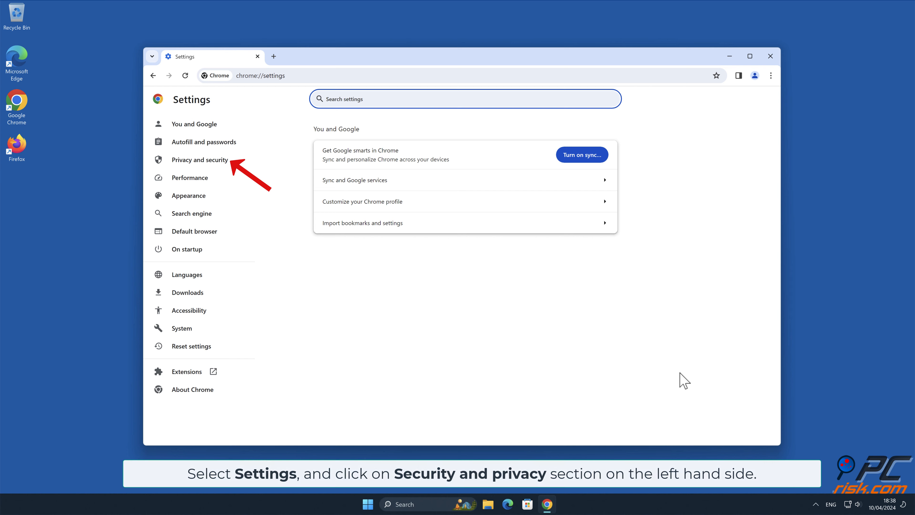
{"action": "left_click", "coordinate": [200, 159]}
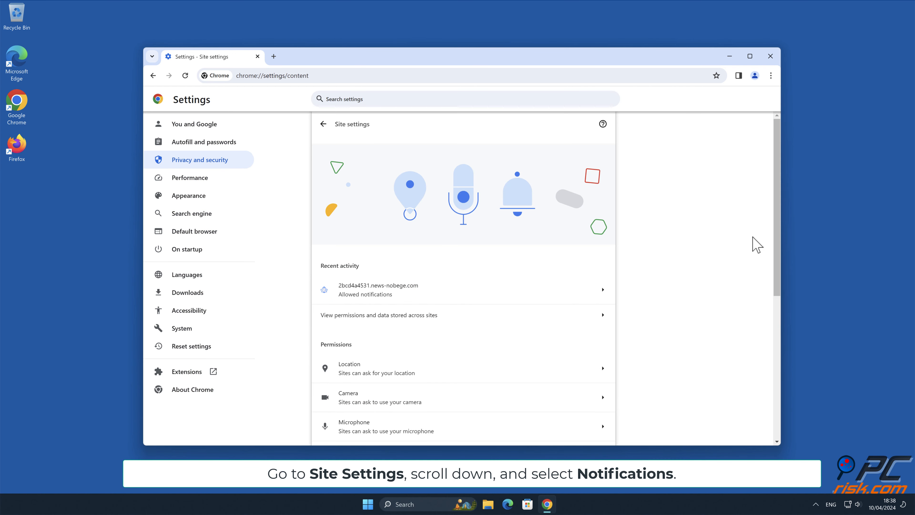
{"action": "scroll", "scroll_direction": "down", "scroll_amount": 3}
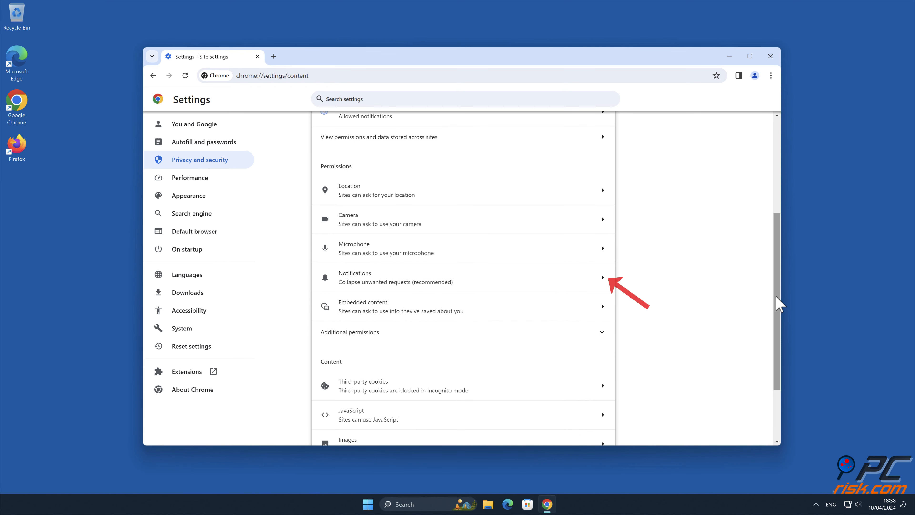
{"action": "mouse_move", "coordinate": [607, 277]}
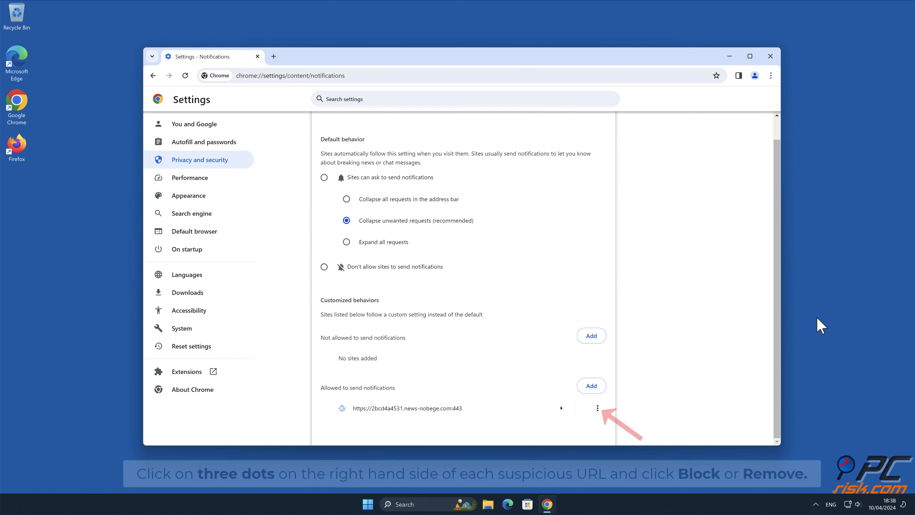
{"action": "mouse_move", "coordinate": [666, 383]}
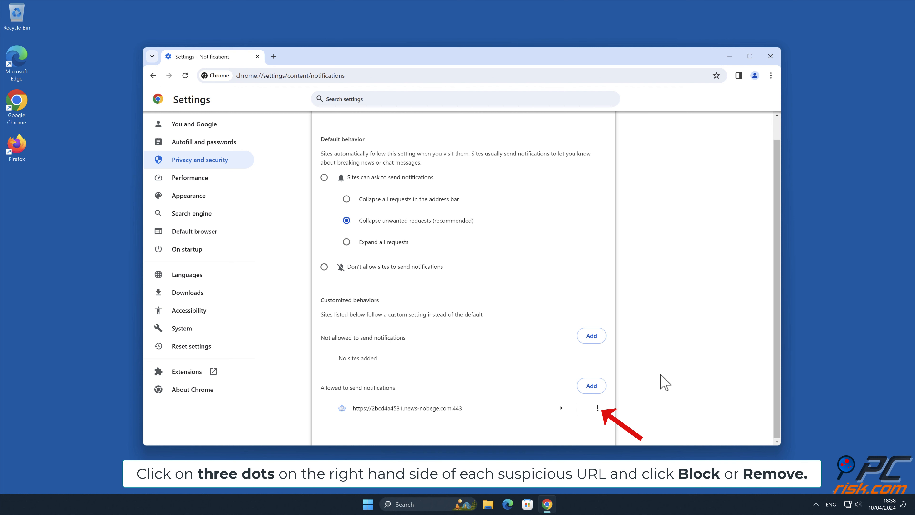
Step: Remove news-nobege.com from the allowed notification sites and close Chrome
{"action": "left_click", "coordinate": [596, 408]}
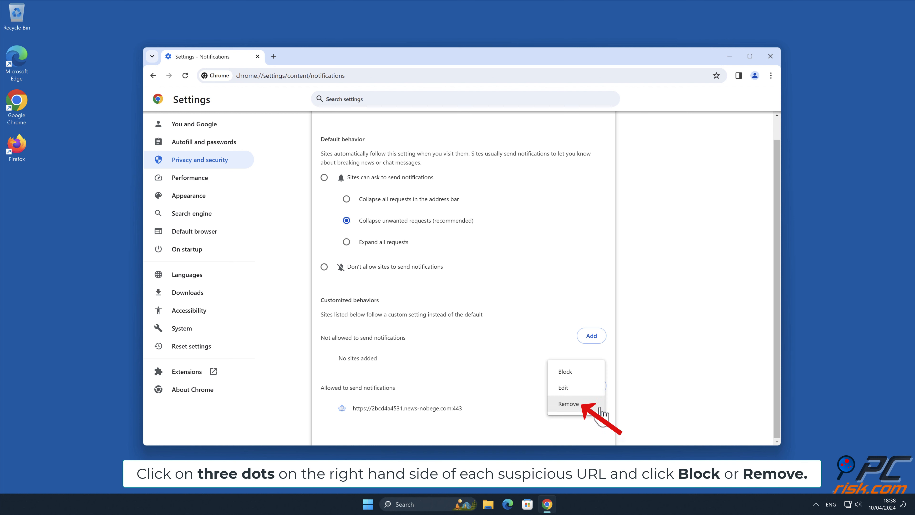
{"action": "left_click", "coordinate": [568, 403]}
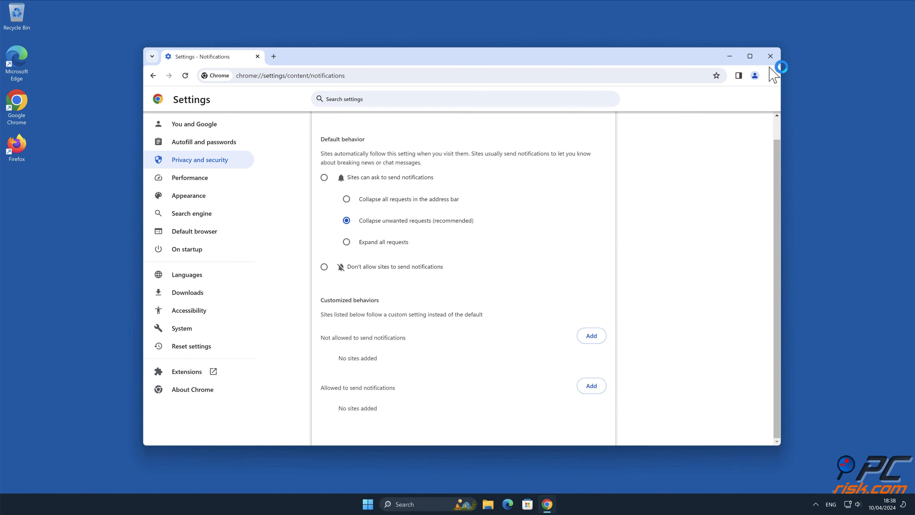
{"action": "left_click", "coordinate": [770, 56]}
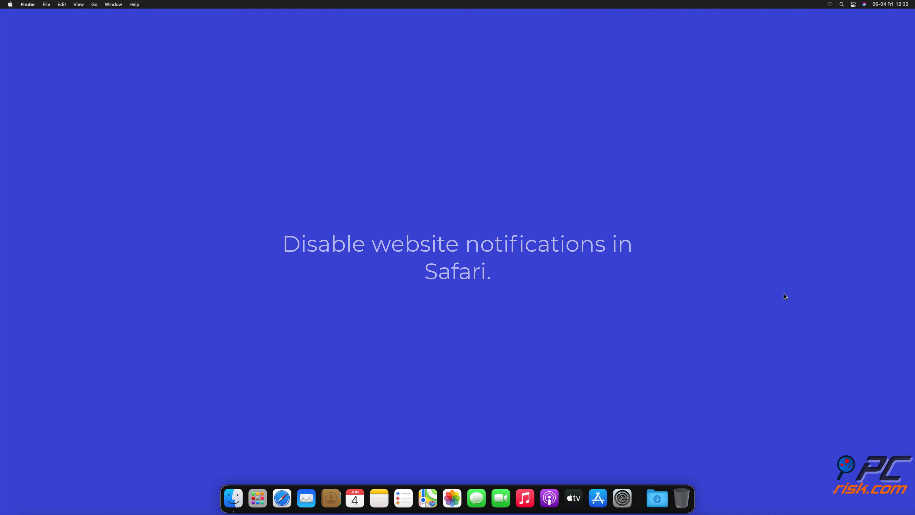
Step: Launch Safari from the Dock
{"action": "left_click", "coordinate": [282, 498]}
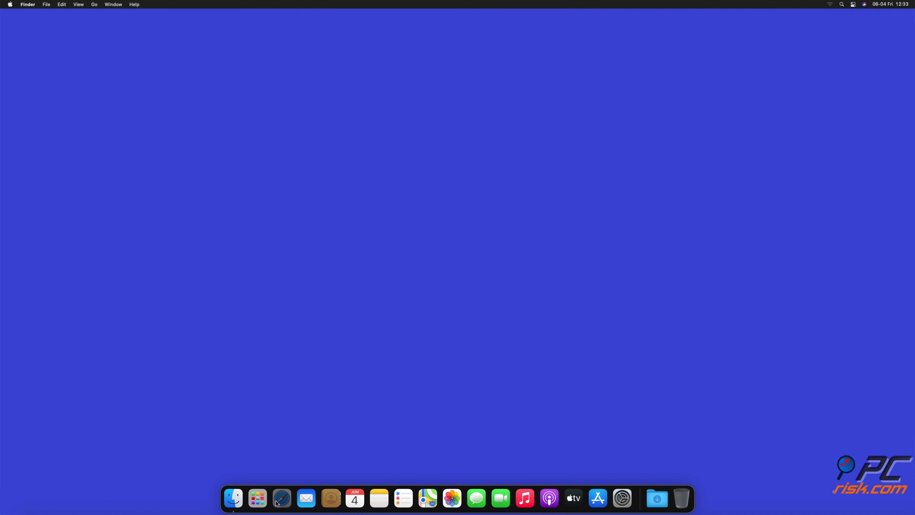
{"action": "left_click", "coordinate": [281, 499]}
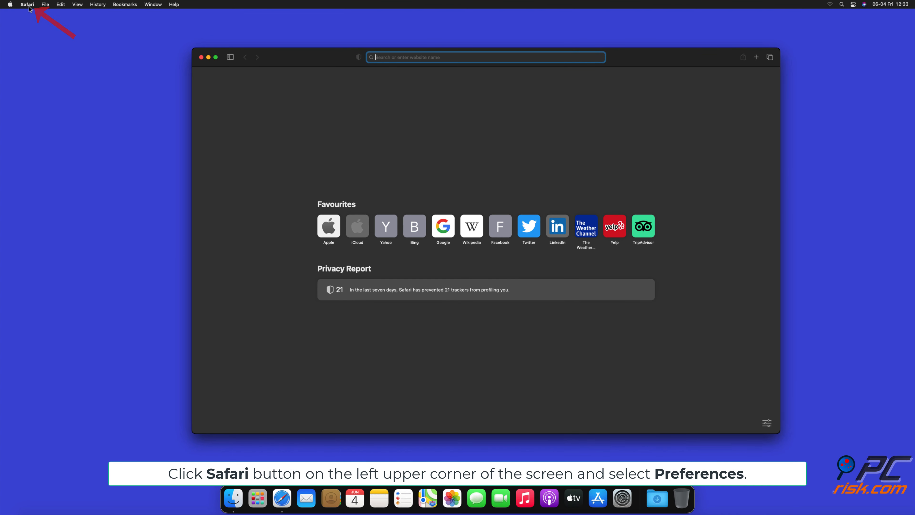
Step: Reach Safari Preferences' Websites notification permissions list
{"action": "left_click", "coordinate": [27, 4]}
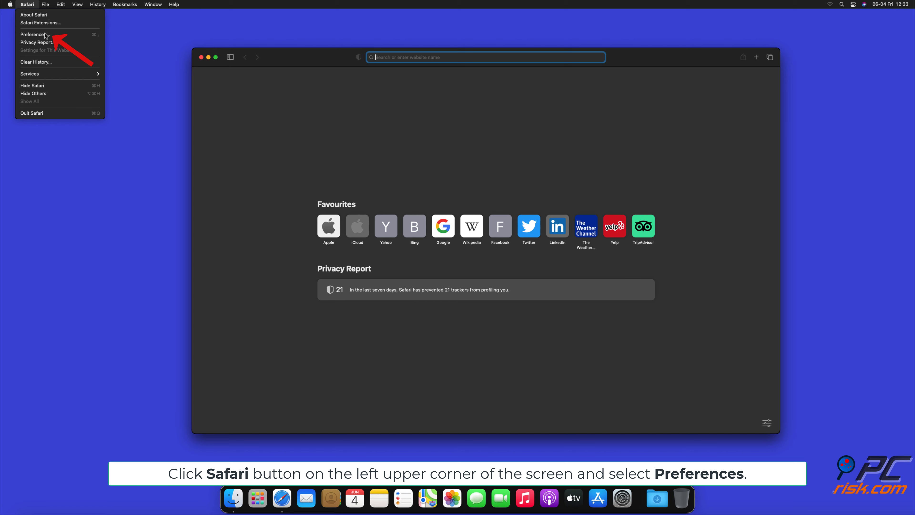
{"action": "left_click", "coordinate": [34, 33]}
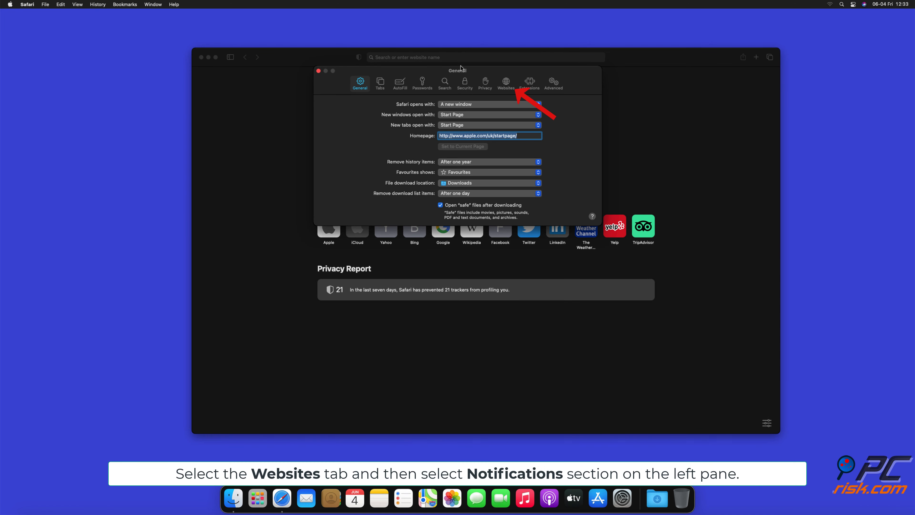
{"action": "left_click", "coordinate": [505, 81]}
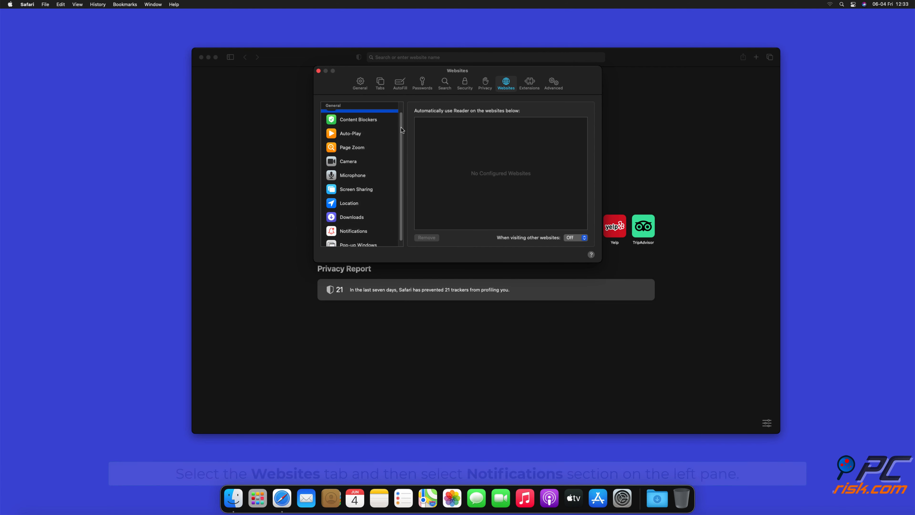
{"action": "left_click", "coordinate": [354, 226]}
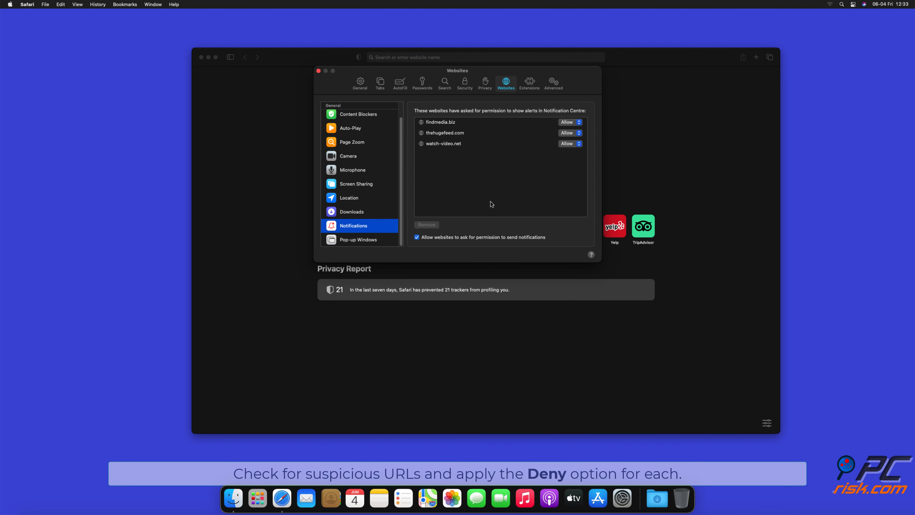
Step: Set findmedia.biz, thehugefeed.com and watch-video.net notifications to Deny
{"action": "left_click", "coordinate": [570, 122]}
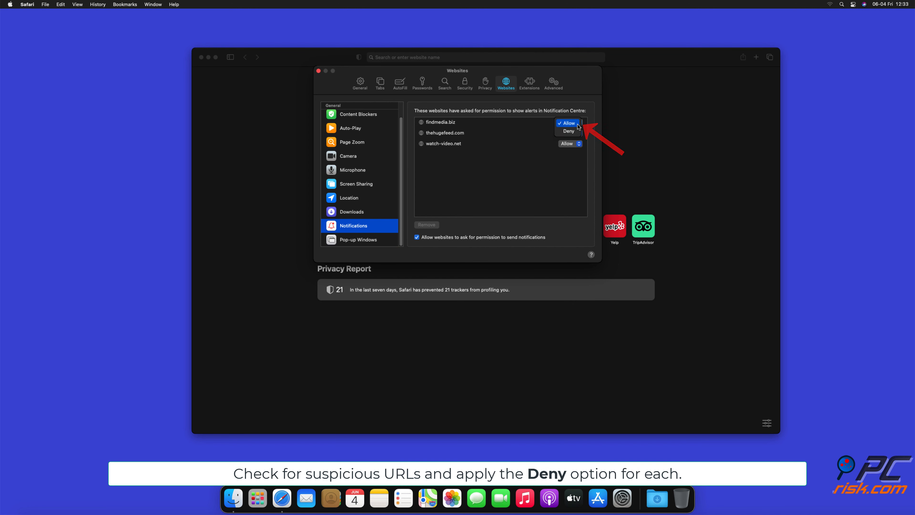
{"action": "left_click", "coordinate": [568, 130]}
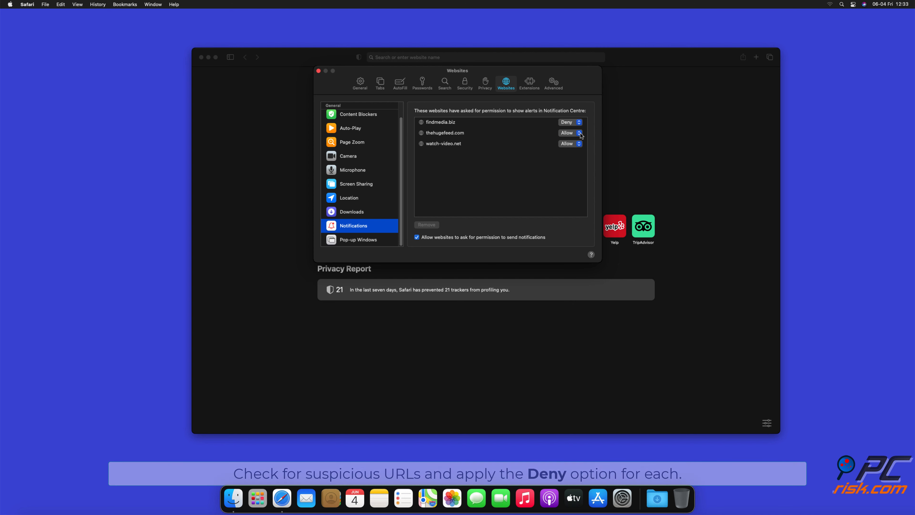
{"action": "left_click", "coordinate": [569, 132]}
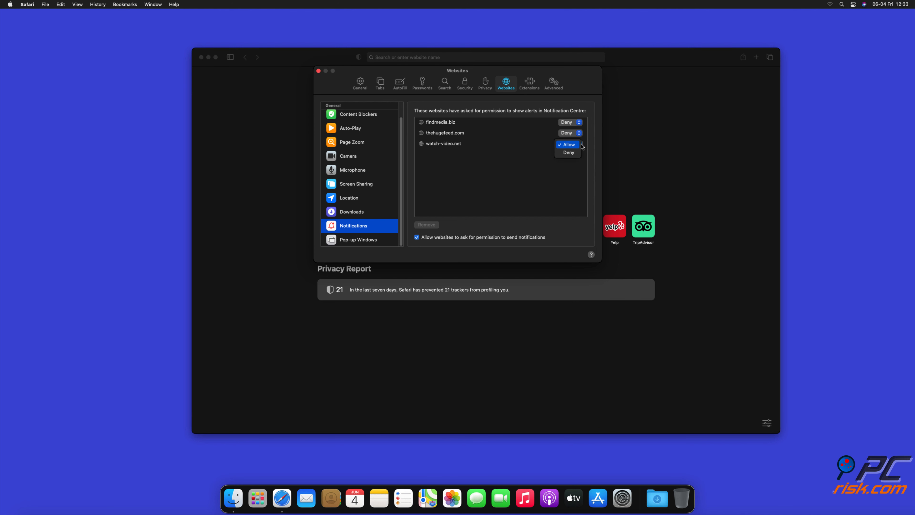
{"action": "left_click", "coordinate": [567, 152]}
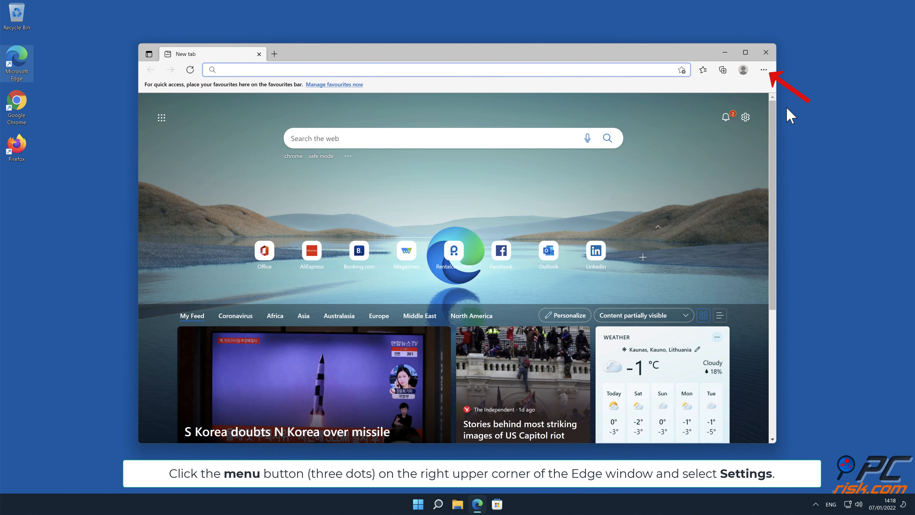
Step: Reach Edge's Cookies and site permissions Notifications settings
{"action": "left_click", "coordinate": [763, 70]}
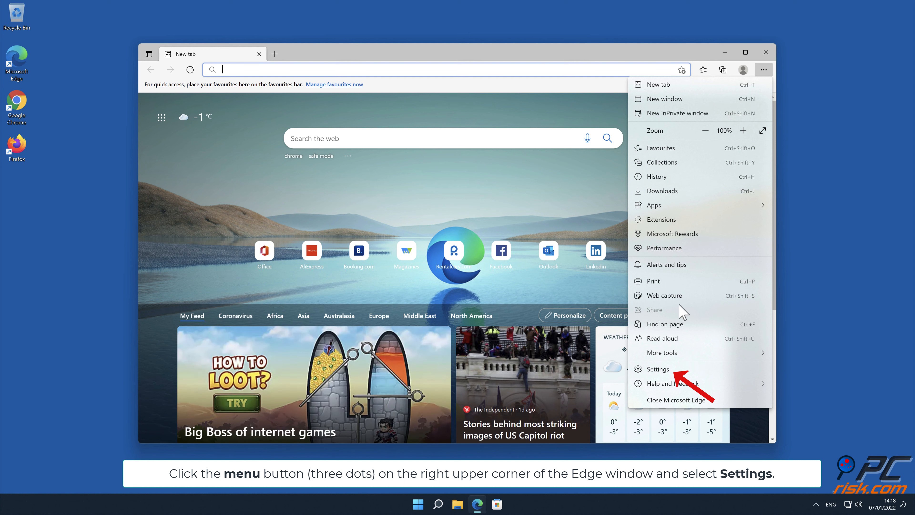
{"action": "left_click", "coordinate": [657, 368]}
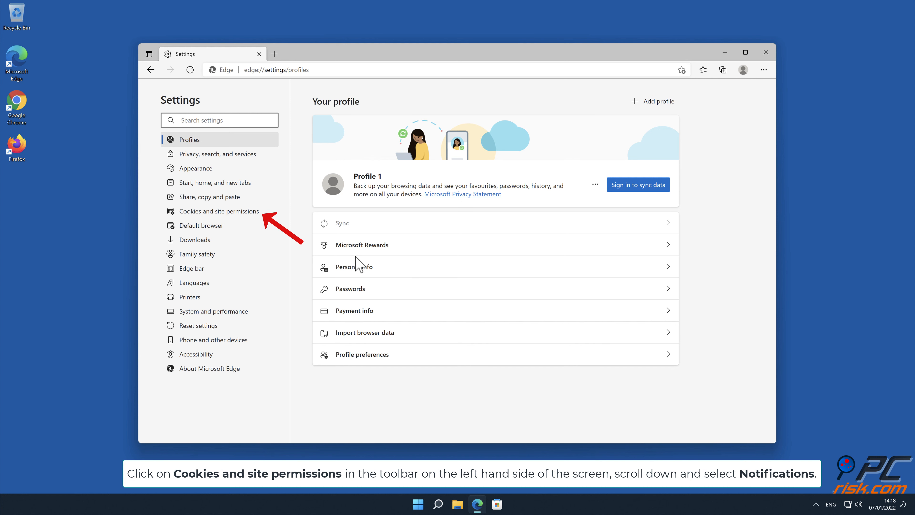
{"action": "left_click", "coordinate": [220, 211]}
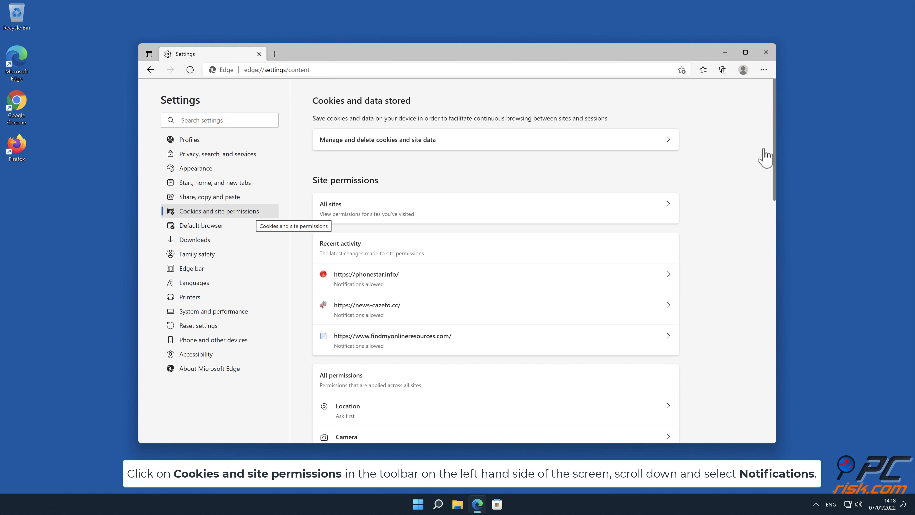
{"action": "scroll", "scroll_direction": "down", "scroll_amount": 3}
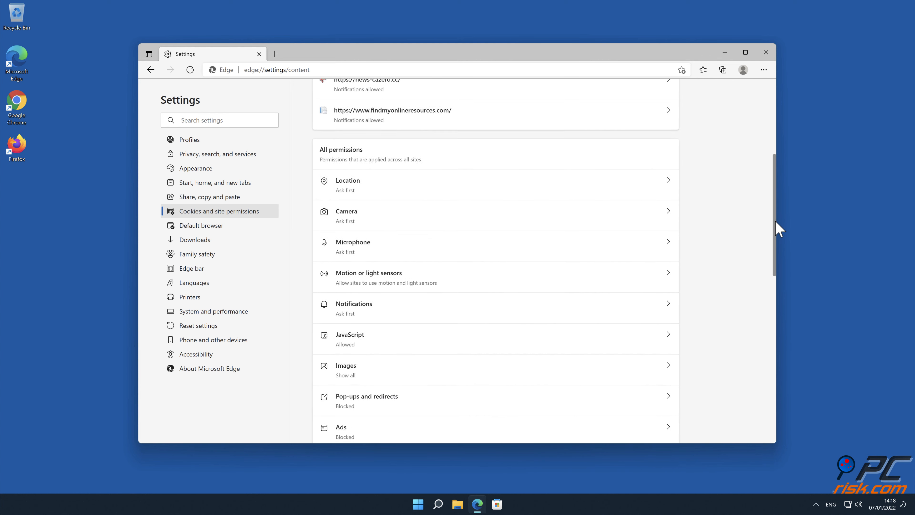
{"action": "scroll", "scroll_direction": "down", "scroll_amount": 3}
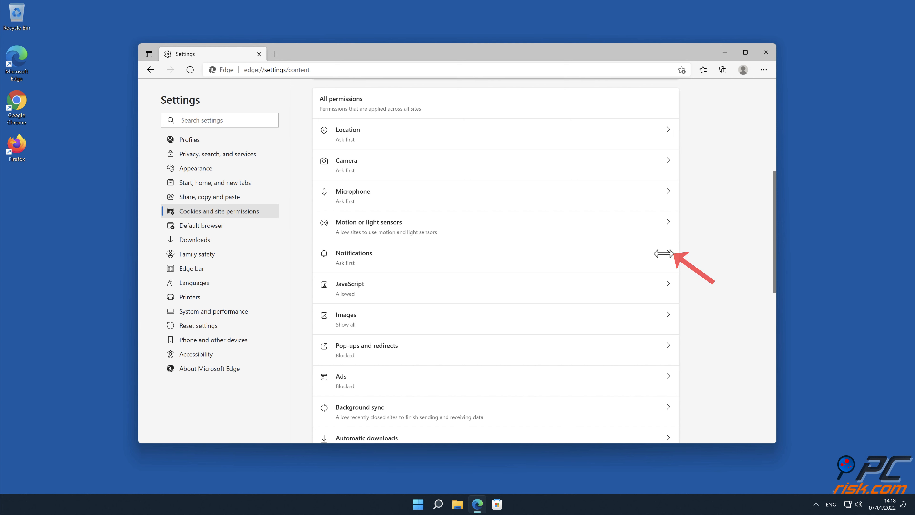
{"action": "left_click", "coordinate": [353, 257]}
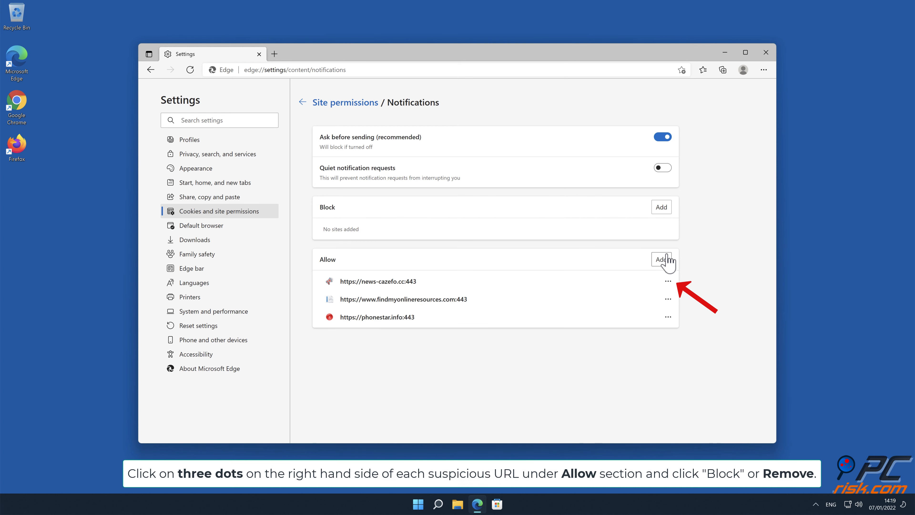
Step: Remove news-cazefo.cc, findmyonlineresources.com and phonestar.info from Edge's allowed notification sites
{"action": "left_click", "coordinate": [668, 281]}
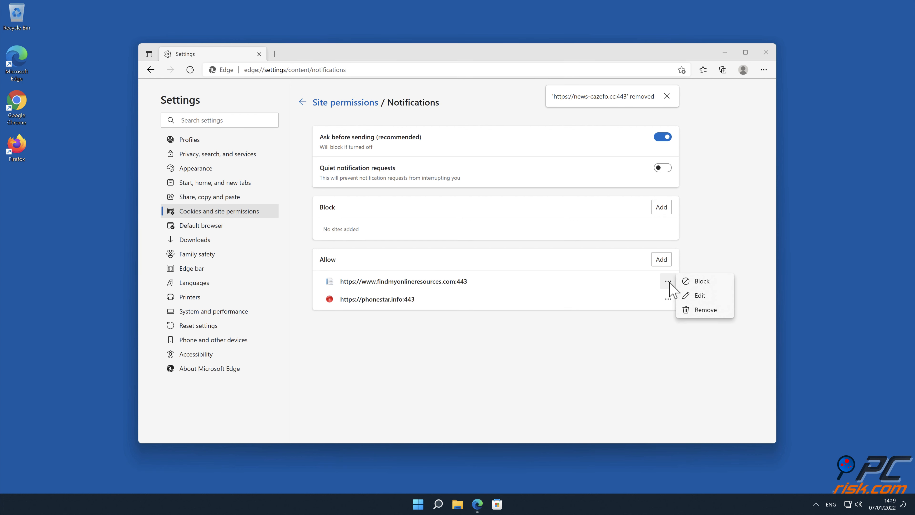
{"action": "left_click", "coordinate": [705, 309]}
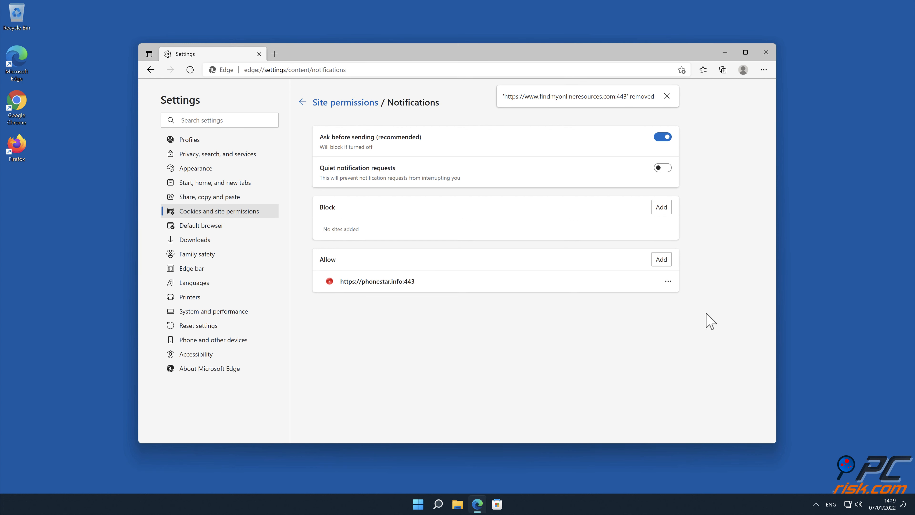
{"action": "left_click", "coordinate": [668, 281]}
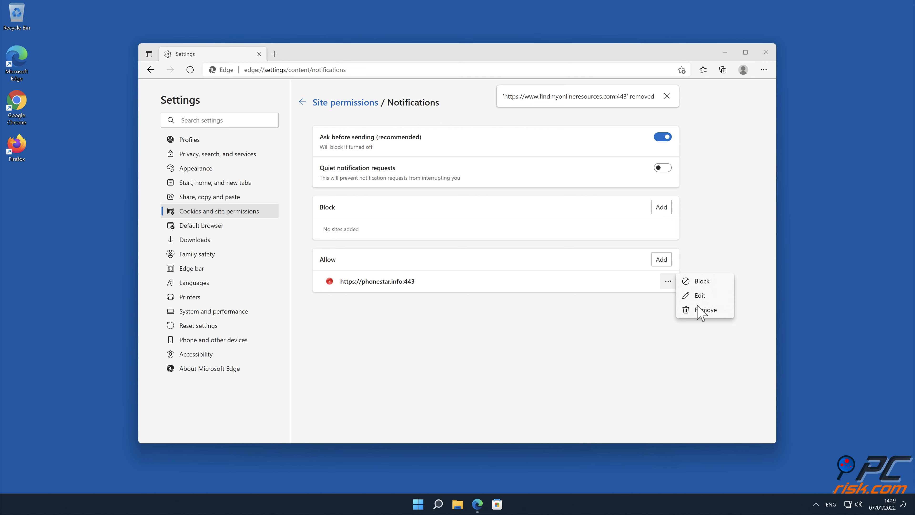
{"action": "left_click", "coordinate": [707, 310]}
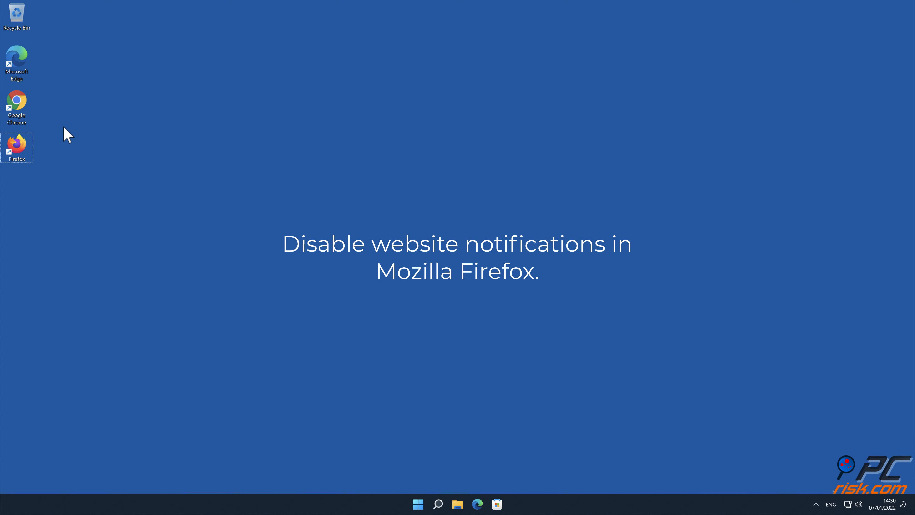
Step: Launch Firefox from the desktop shortcut
{"action": "double_click", "coordinate": [16, 143]}
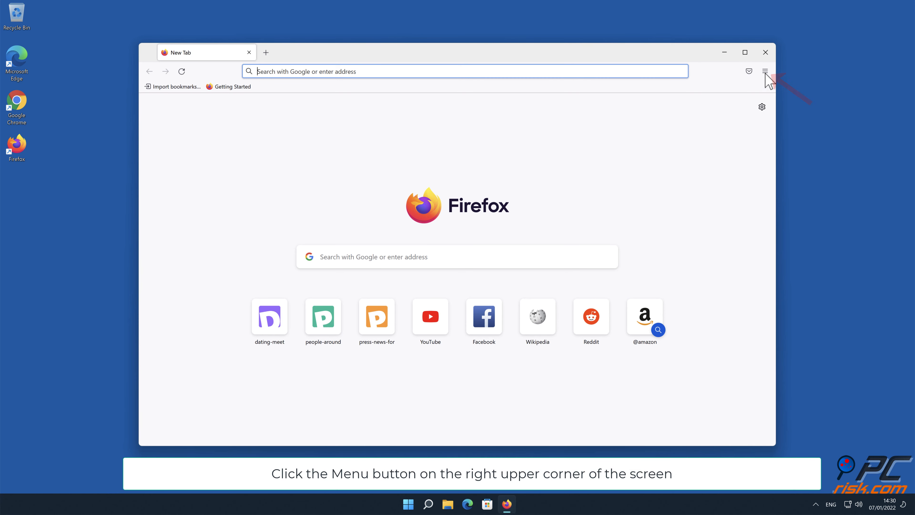
Step: Reach Firefox's Privacy & Security notification permissions site list
{"action": "left_click", "coordinate": [765, 71]}
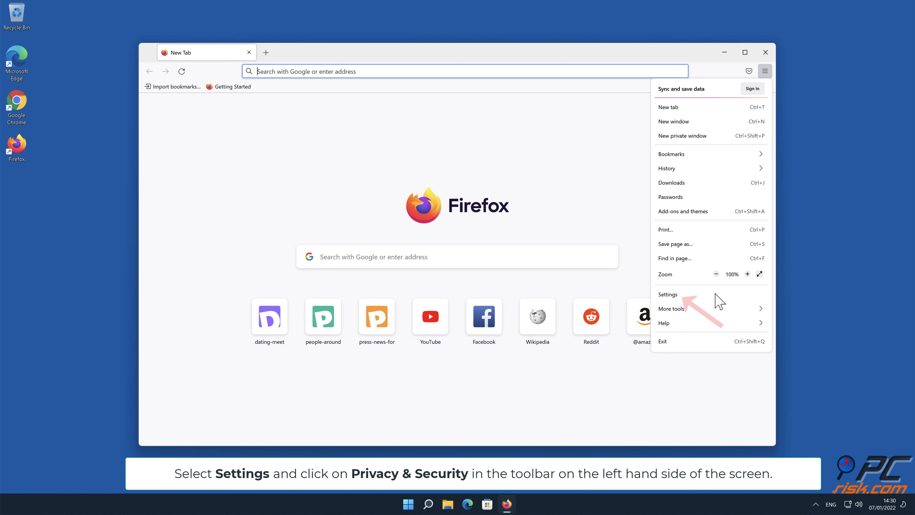
{"action": "left_click", "coordinate": [669, 294]}
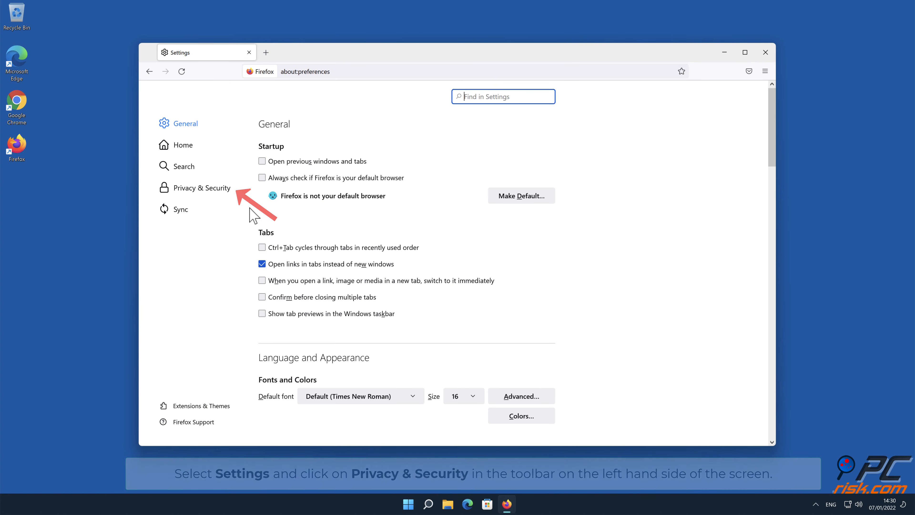
{"action": "left_click", "coordinate": [202, 187]}
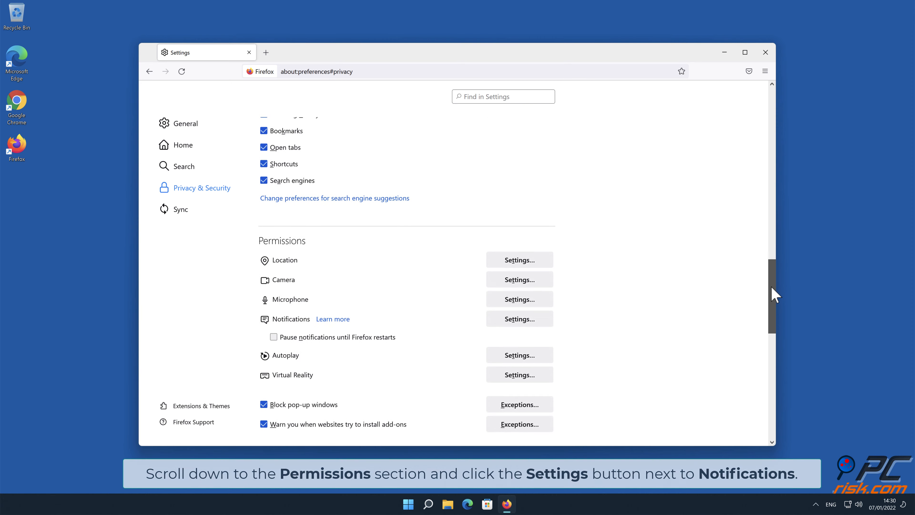
{"action": "scroll", "scroll_direction": "down", "scroll_amount": 3}
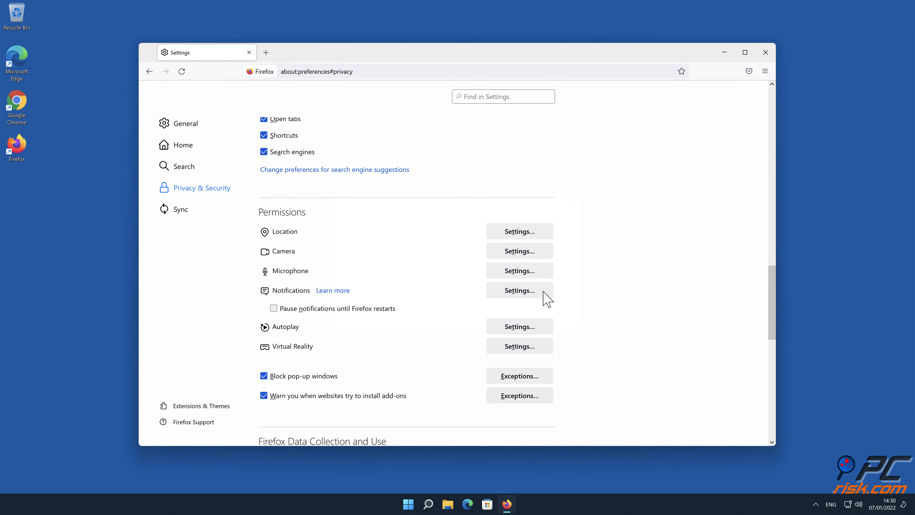
{"action": "left_click", "coordinate": [518, 290]}
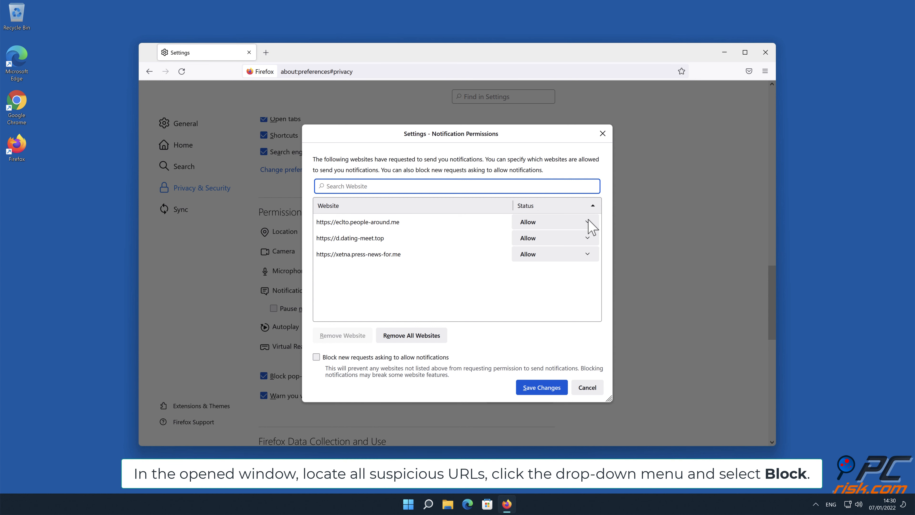
Step: Block notifications from eclto.people-around.me and xetna.press-news-for.me, save changes, and close Firefox
{"action": "left_click", "coordinate": [554, 221]}
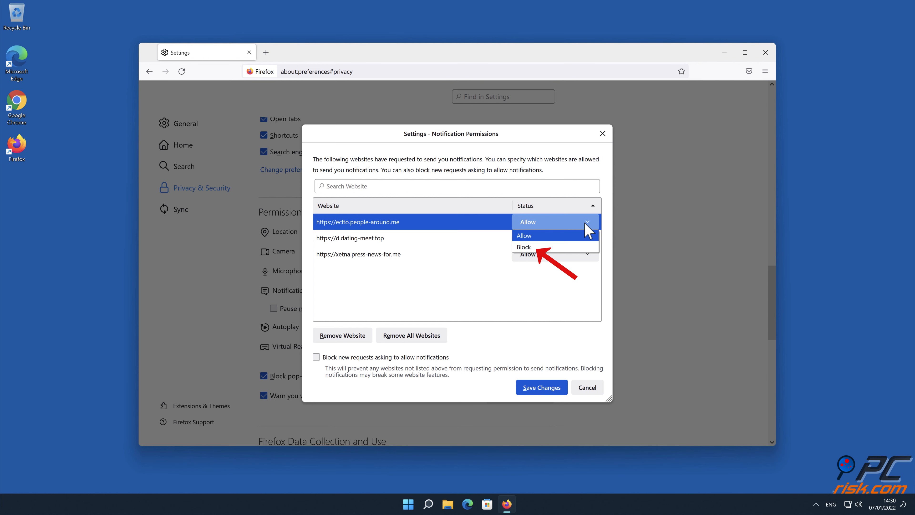
{"action": "left_click", "coordinate": [523, 246]}
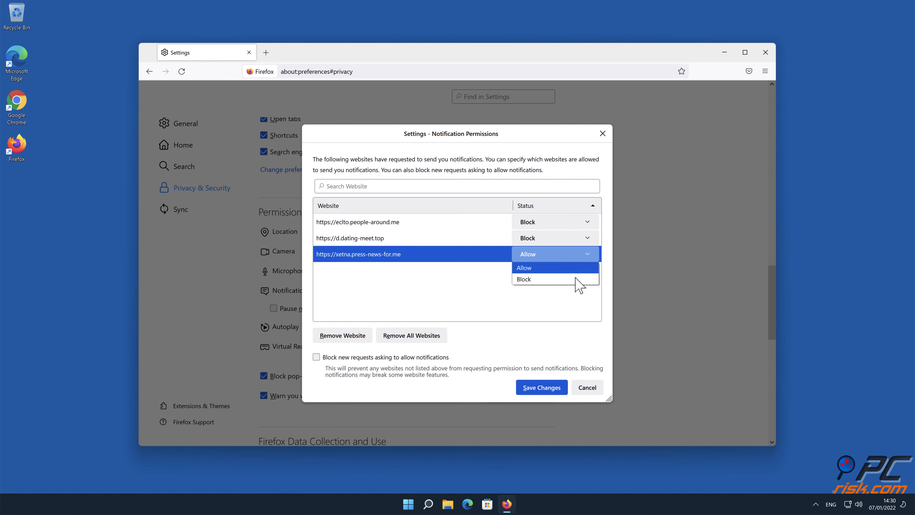
{"action": "left_click", "coordinate": [523, 279]}
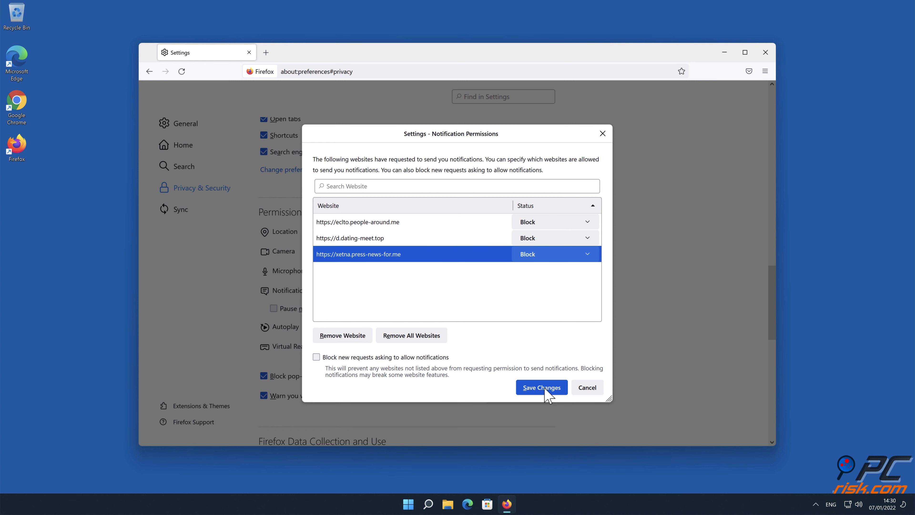
{"action": "left_click", "coordinate": [541, 387]}
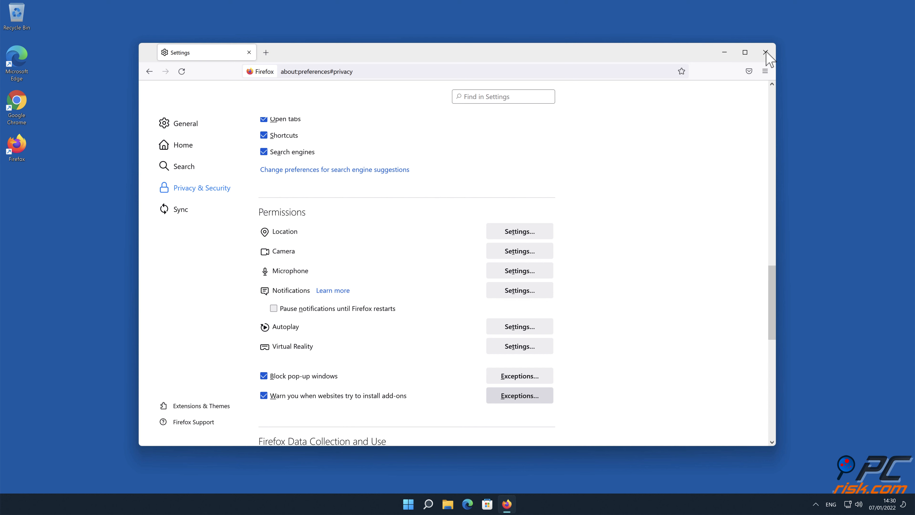
{"action": "left_click", "coordinate": [766, 52]}
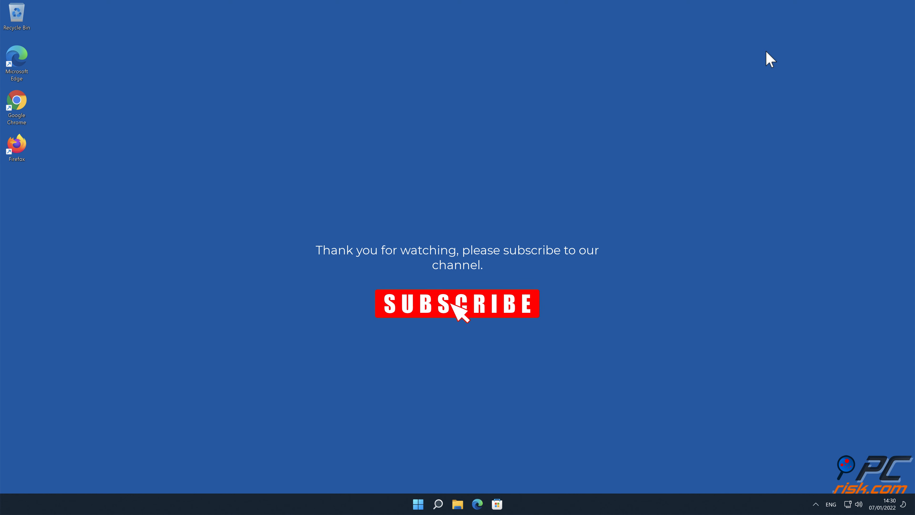
{"action": "left_click", "coordinate": [457, 303]}
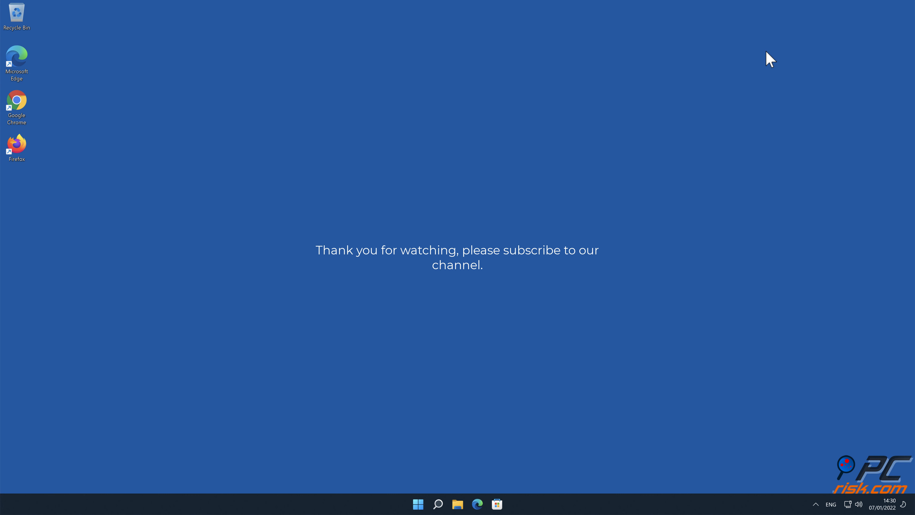